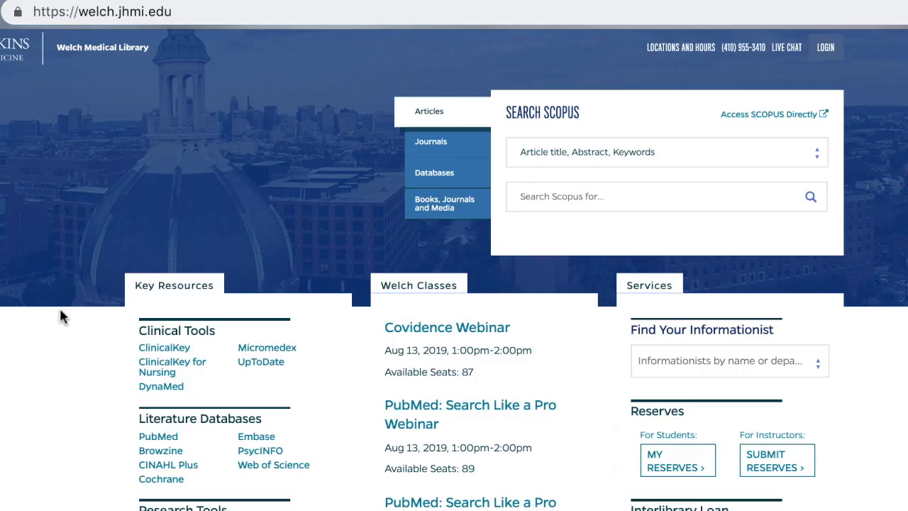
Reach the RefWorks sign-up page from the library site
scroll("down", 3)
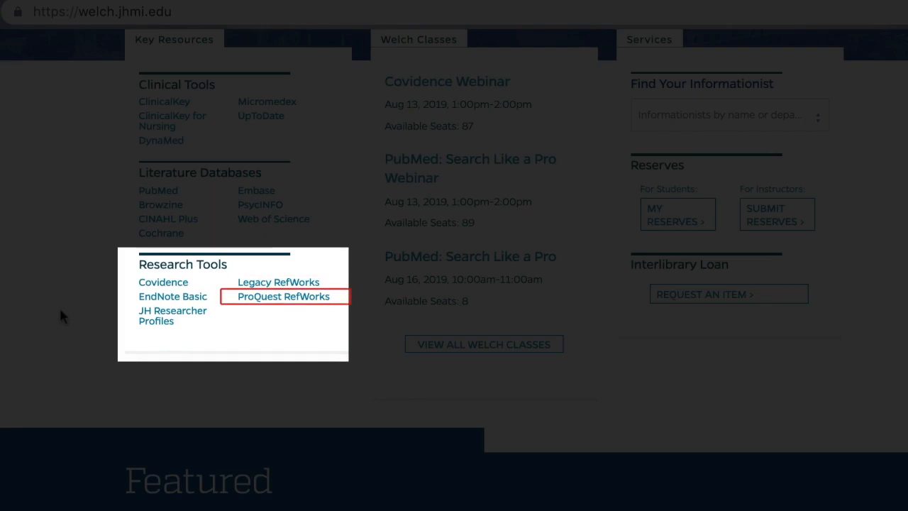
left_click(284, 297)
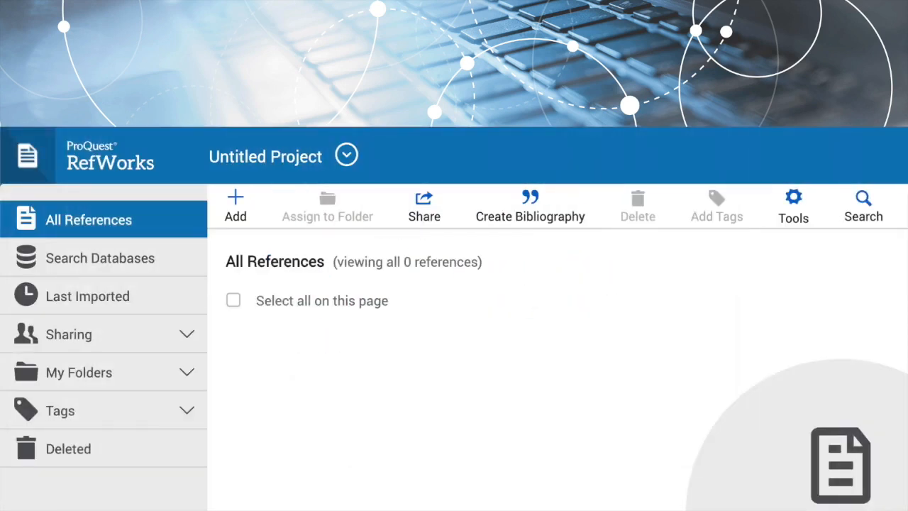
scroll("down", 3)
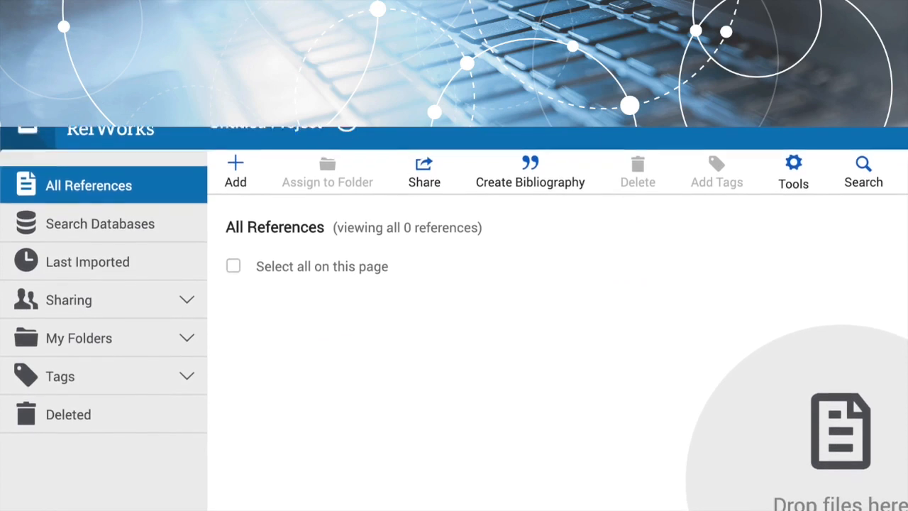
scroll("down", 3)
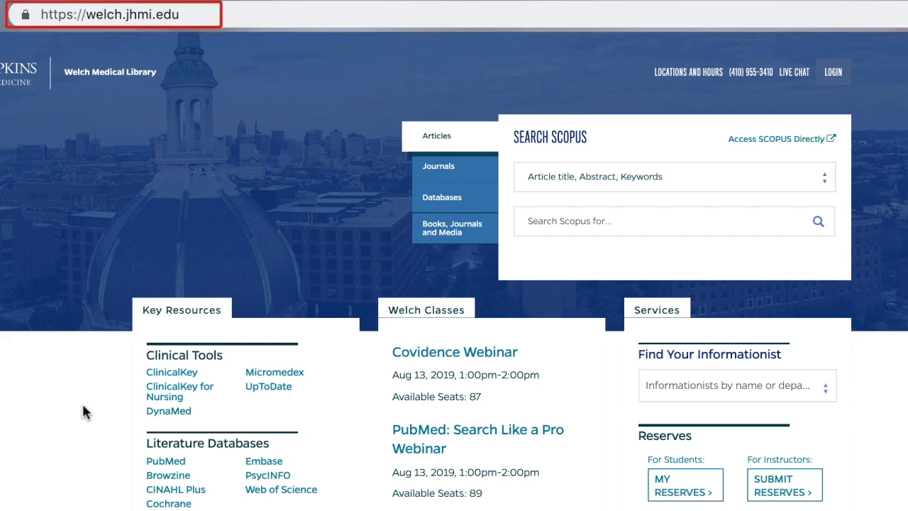
scroll("down", 3)
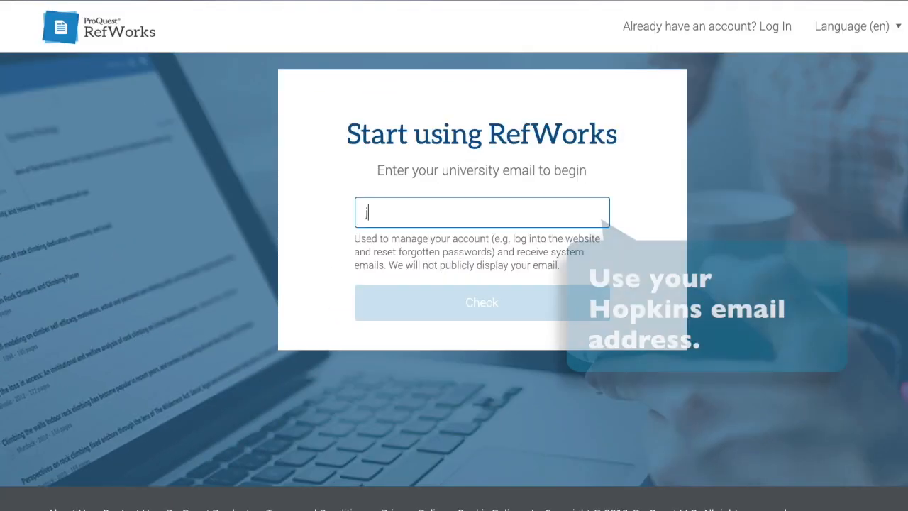
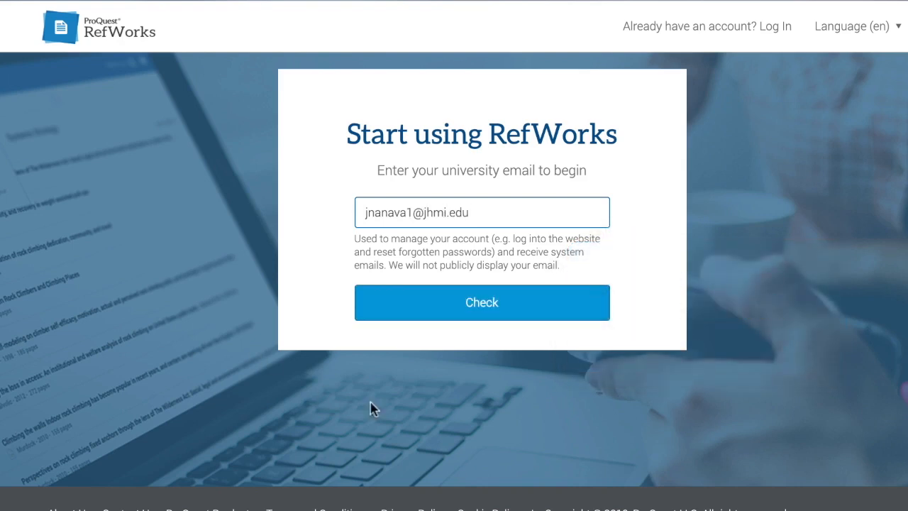
left_click(483, 303)
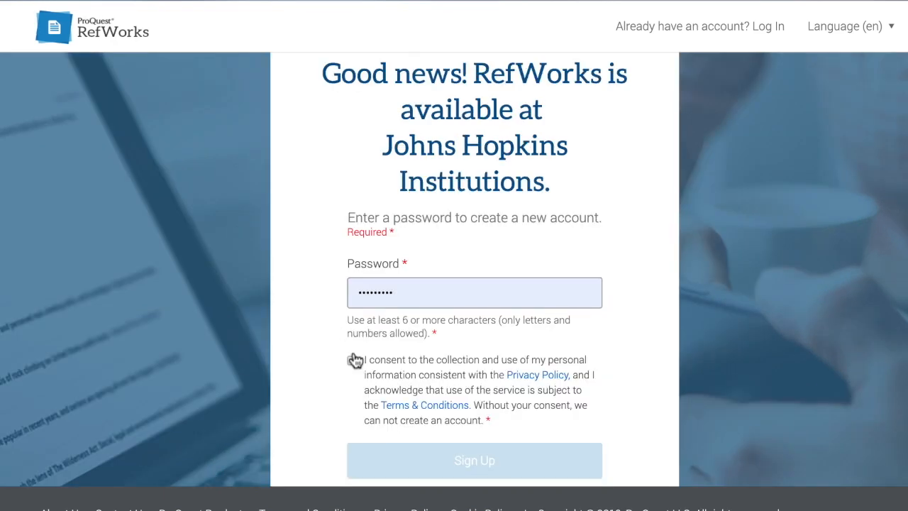
left_click(352, 361)
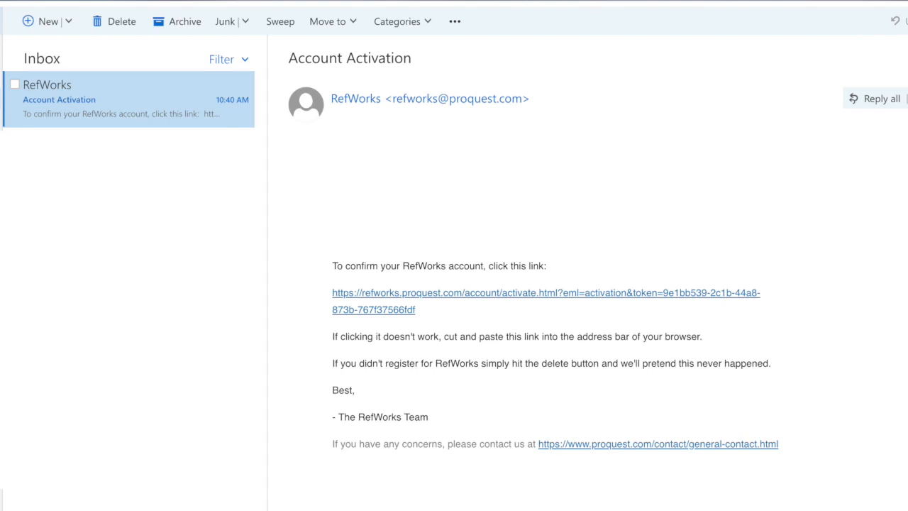
Confirm the new RefWorks account from the Account Activation email link
left_click(544, 301)
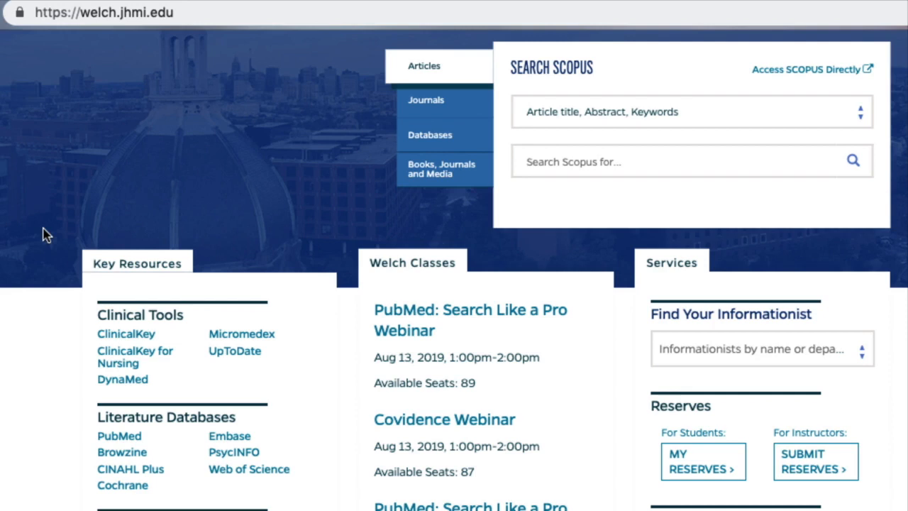
Sign in to RefWorks from the Welch homepage's ProQuest RefWorks link with the new credentials
scroll("down", 3)
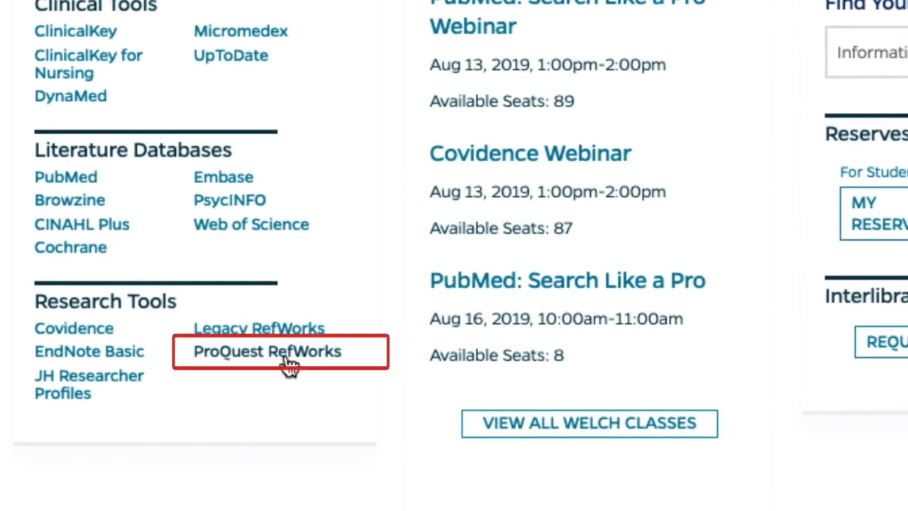
left_click(266, 352)
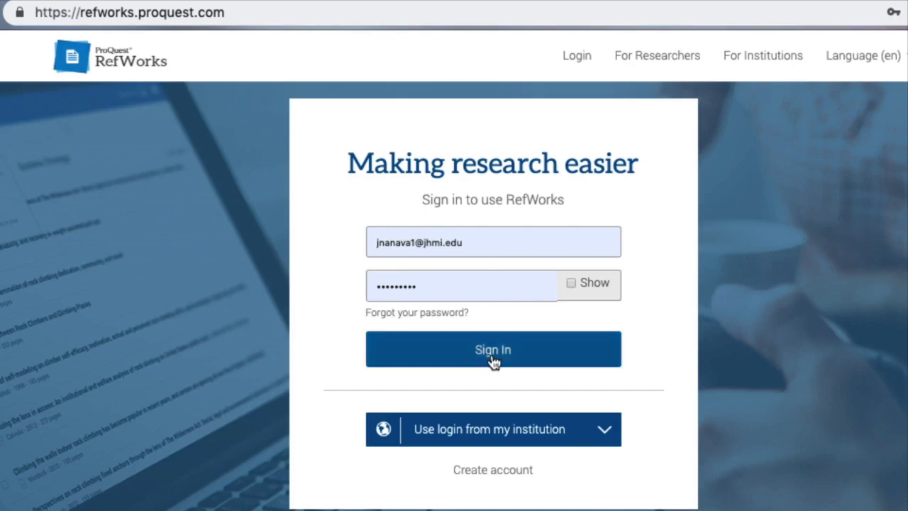
left_click(492, 349)
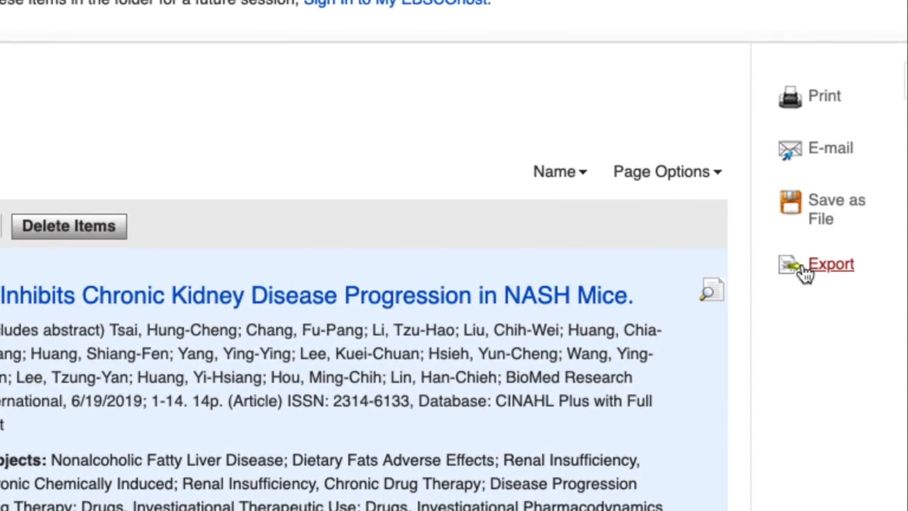
Export the saved CINAHL folder articles to RefWorks
left_click(831, 263)
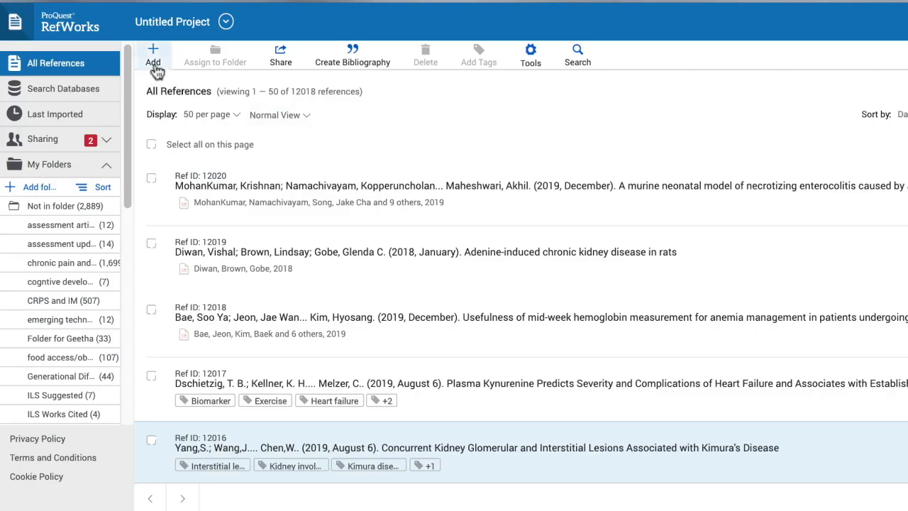
Show the add-reference options: upload a document, import references, or create manually
left_click(153, 54)
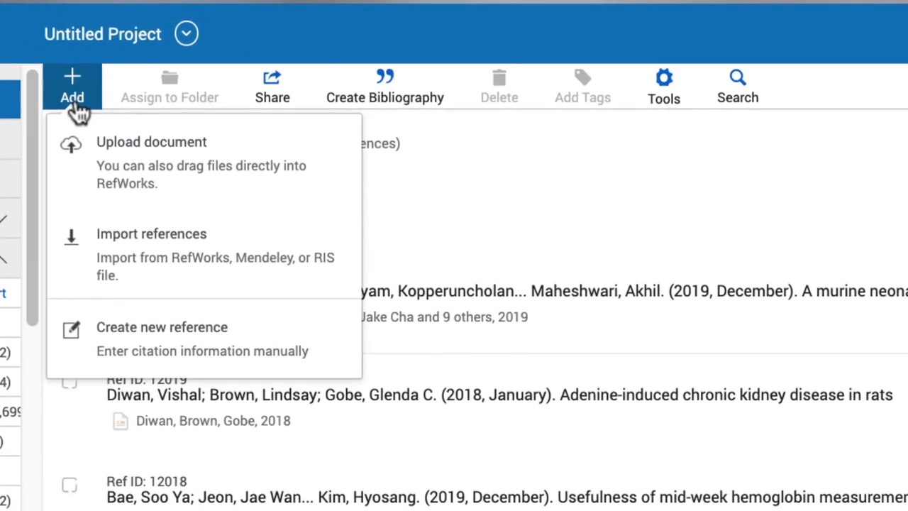
mouse_move(207, 296)
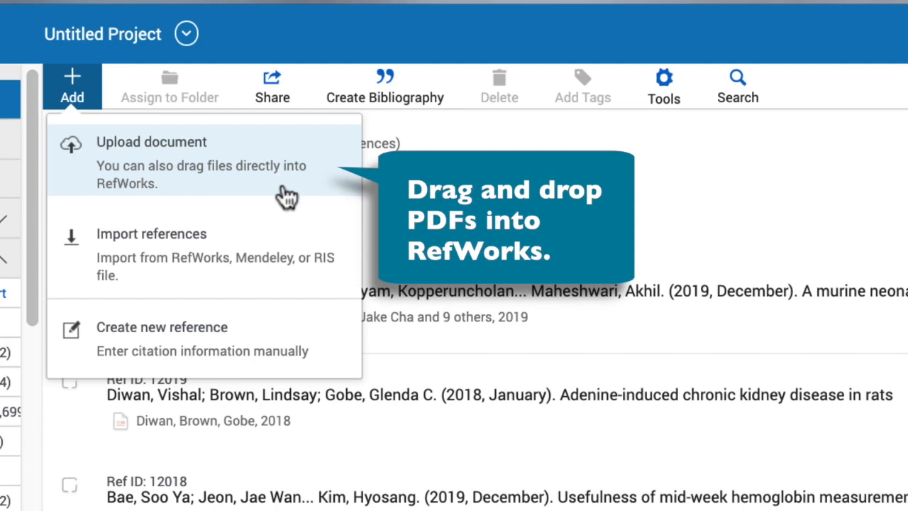
mouse_move(390, 376)
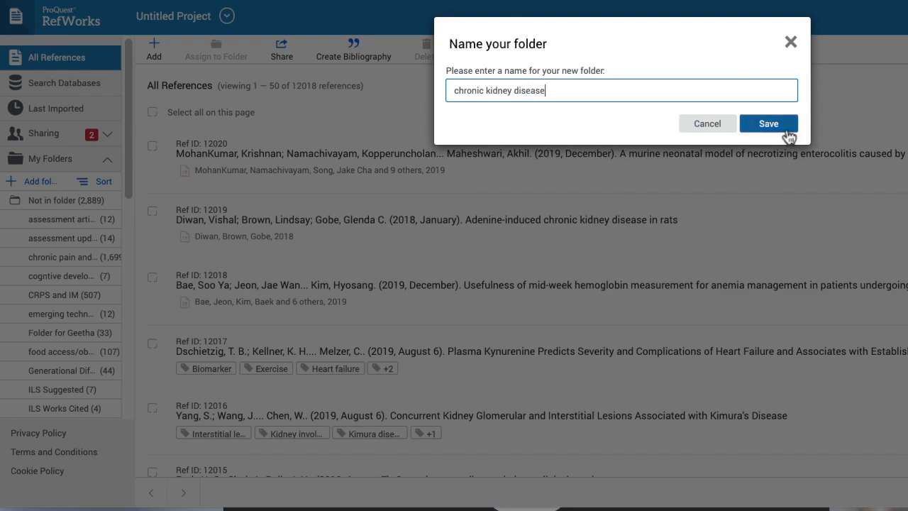
Save the 'chronic kidney disease' folder and add the Diwan_et_al-2018-Nephrology.pdf to it
left_click(769, 122)
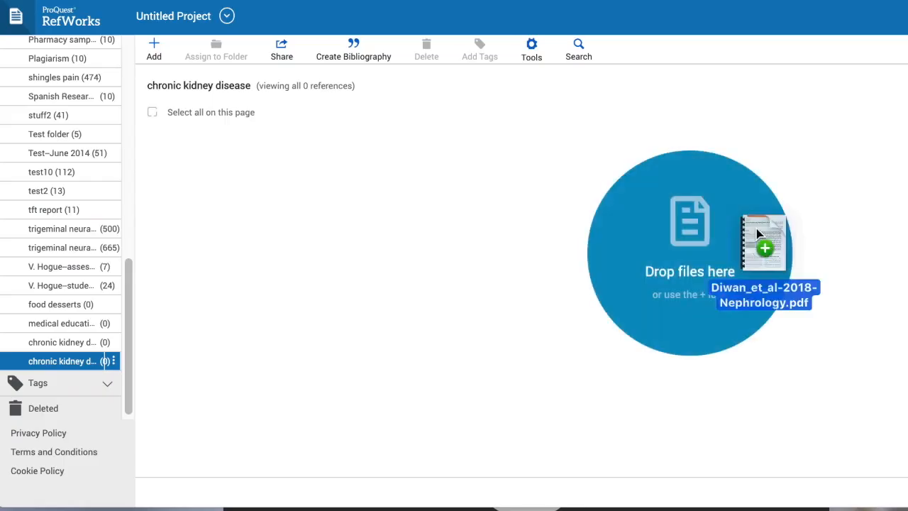
left_click(113, 190)
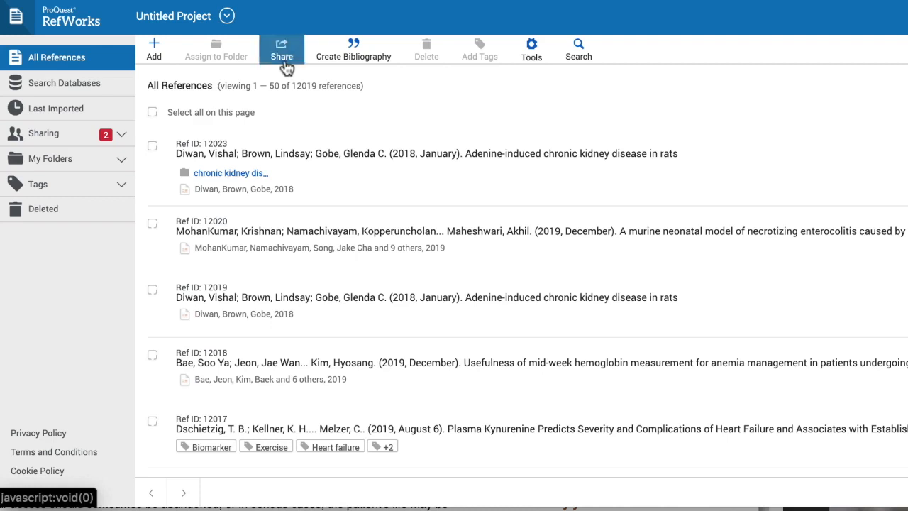
left_click(281, 48)
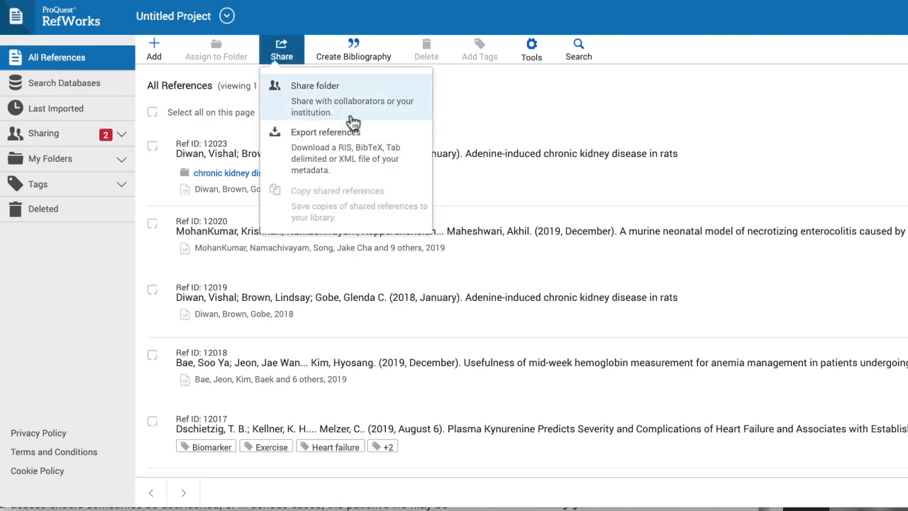
left_click(315, 85)
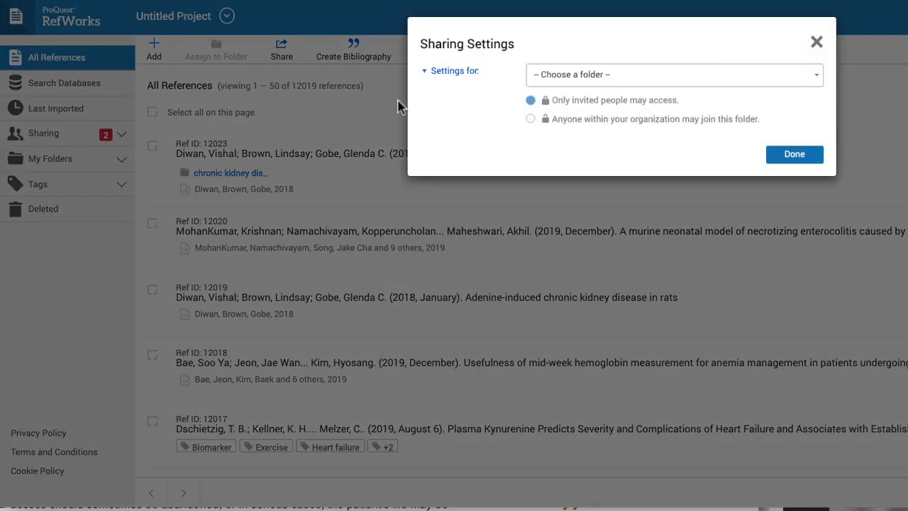
left_click(674, 73)
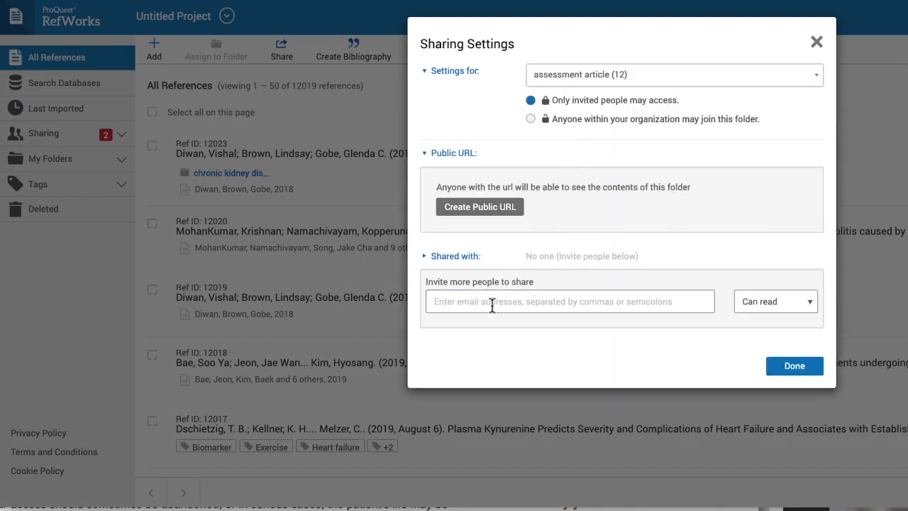
left_click(570, 301)
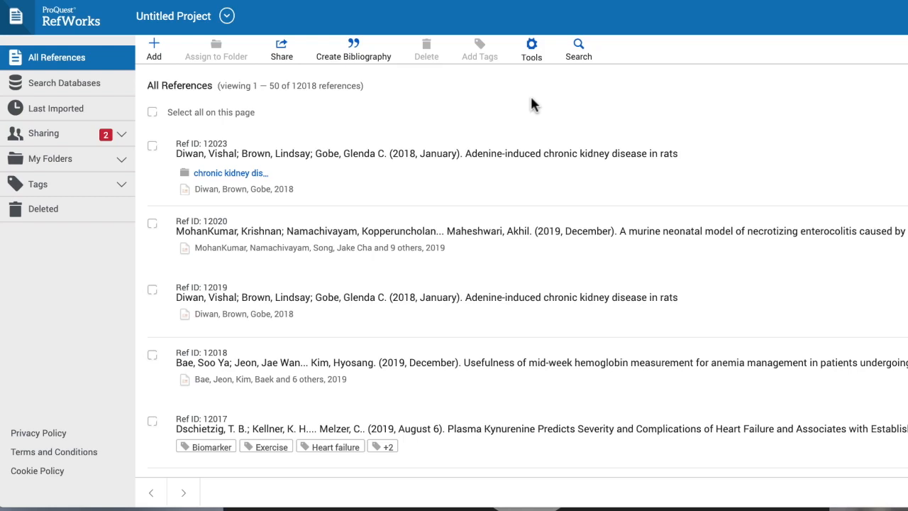
mouse_move(133, 193)
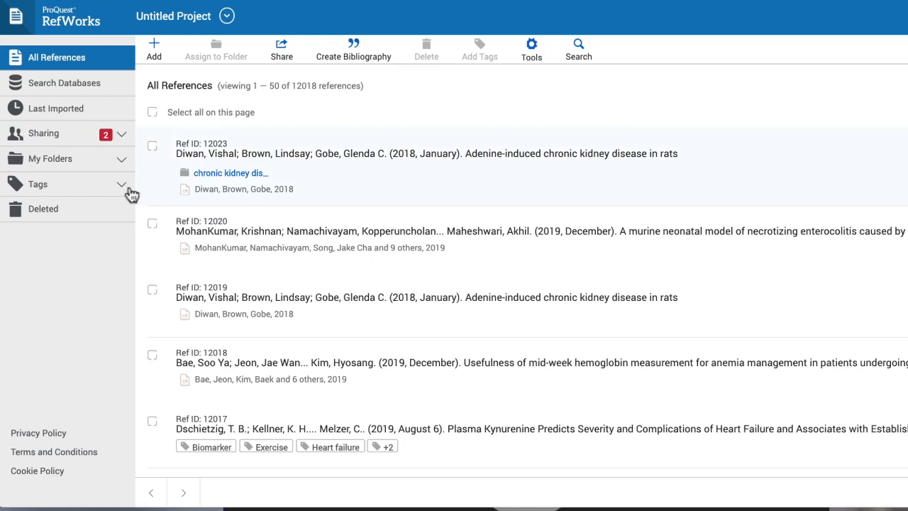
Create a bibliography from the food access/obesity folder's 105 references
left_click(59, 219)
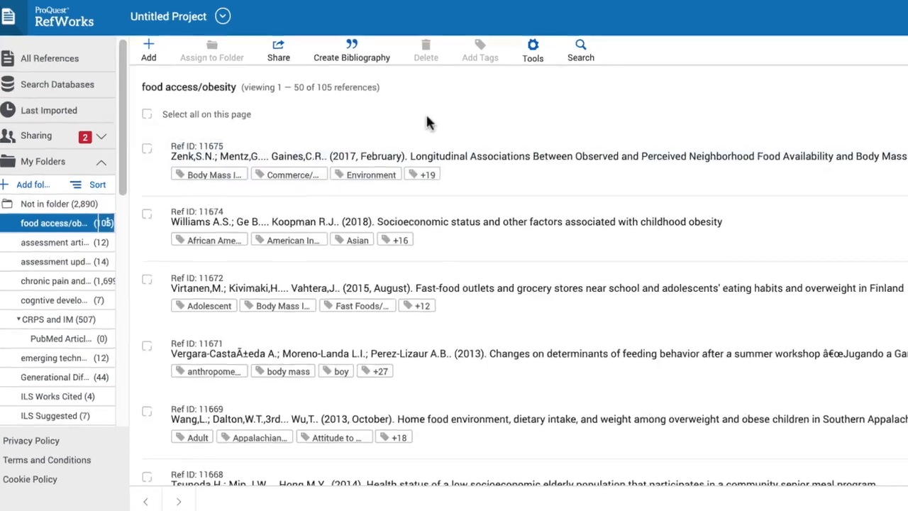
left_click(352, 49)
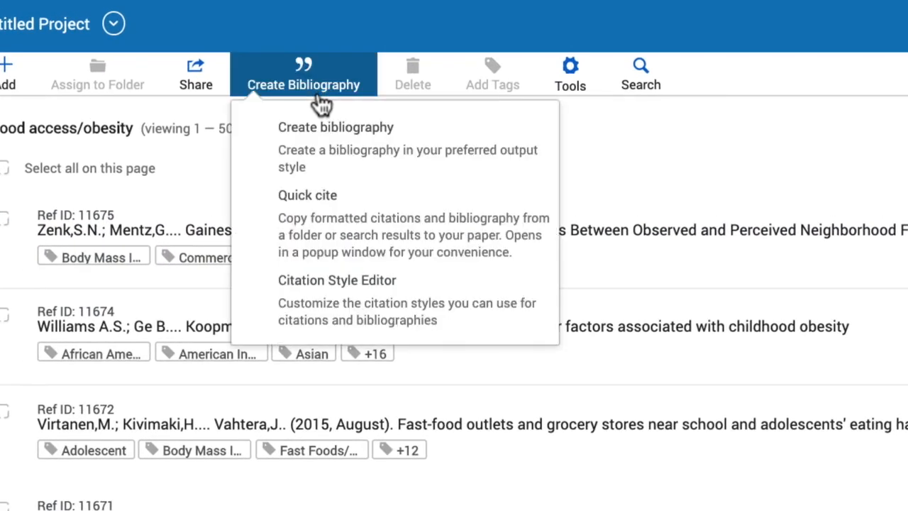
mouse_move(344, 170)
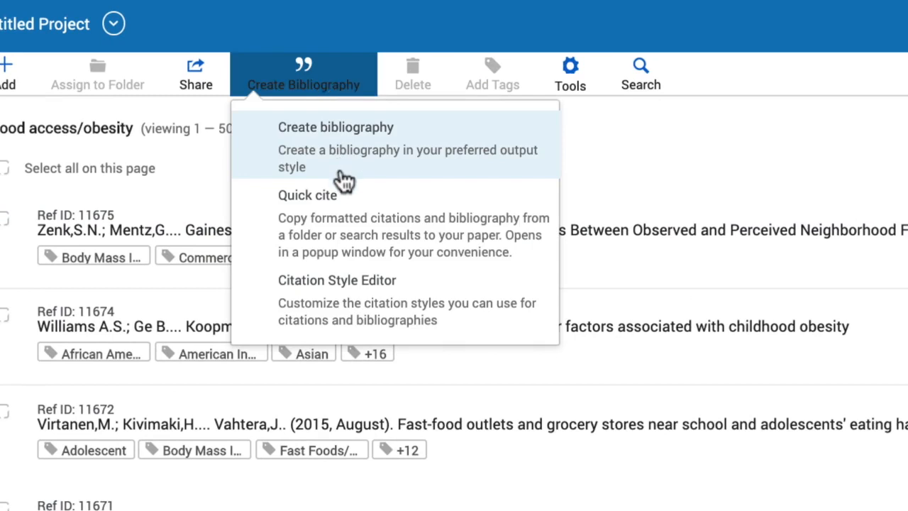
left_click(335, 127)
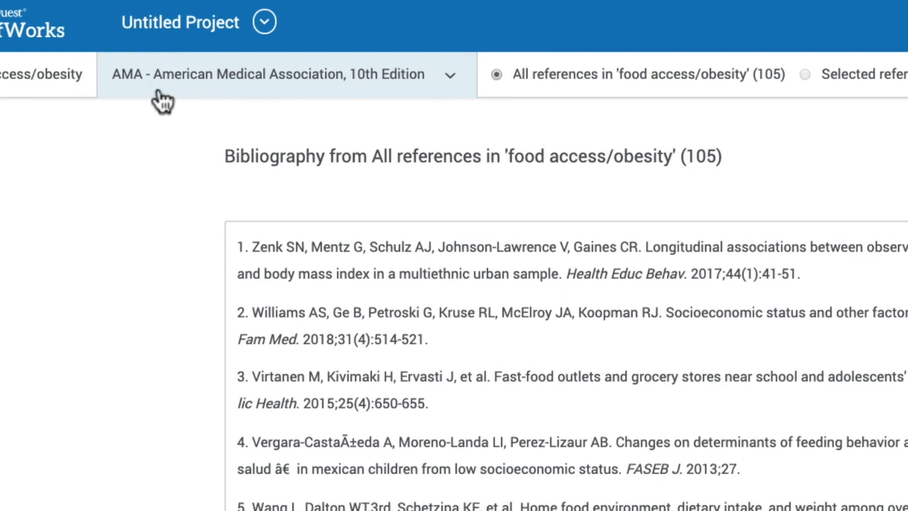
Search the citation style list to choose AMA 10th Edition
left_click(284, 74)
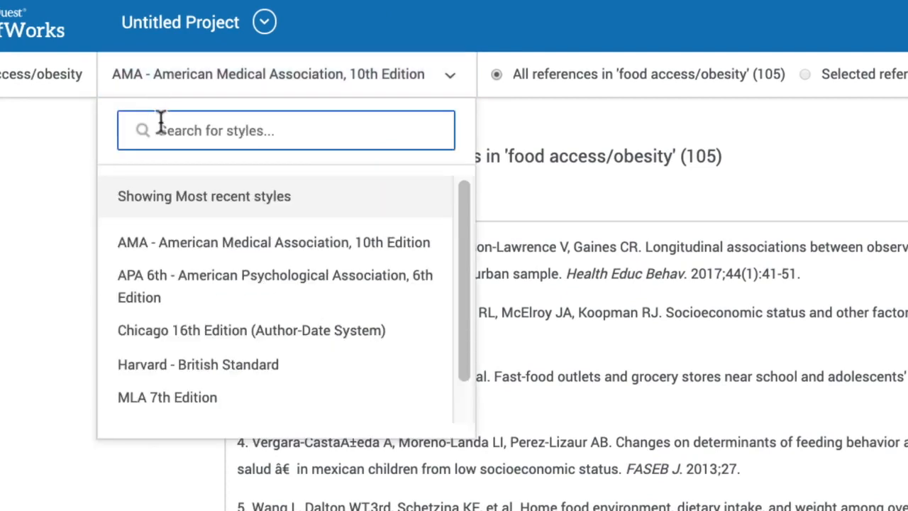
left_click(275, 286)
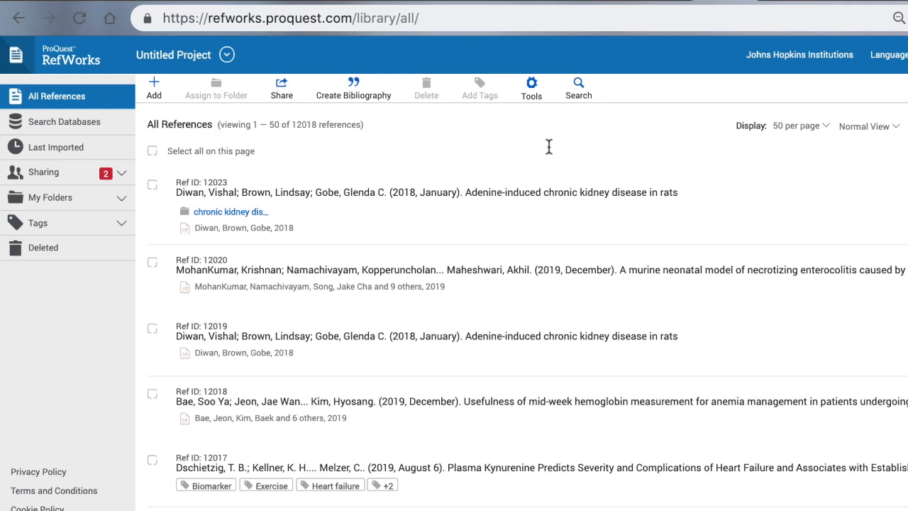
mouse_move(453, 64)
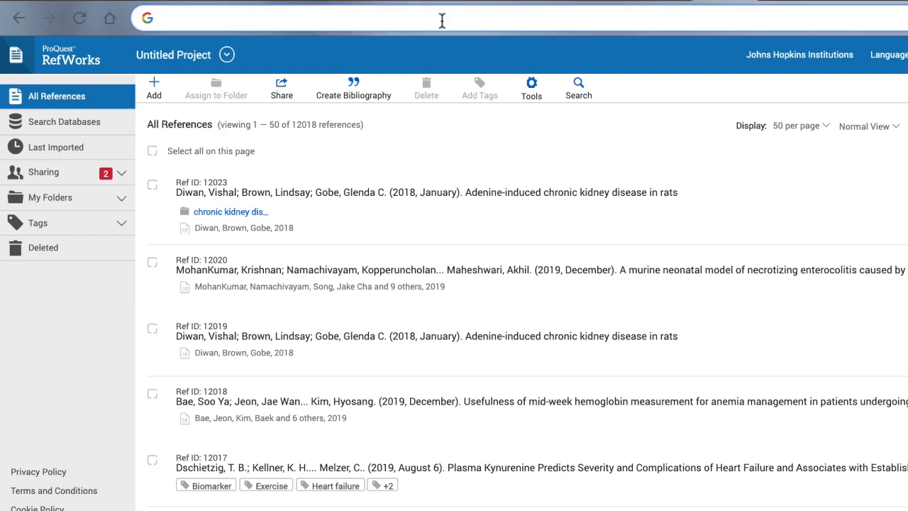
Navigate the browser to proquest.libguides.com/refworks
type("proquest.libguides.com/refworks")
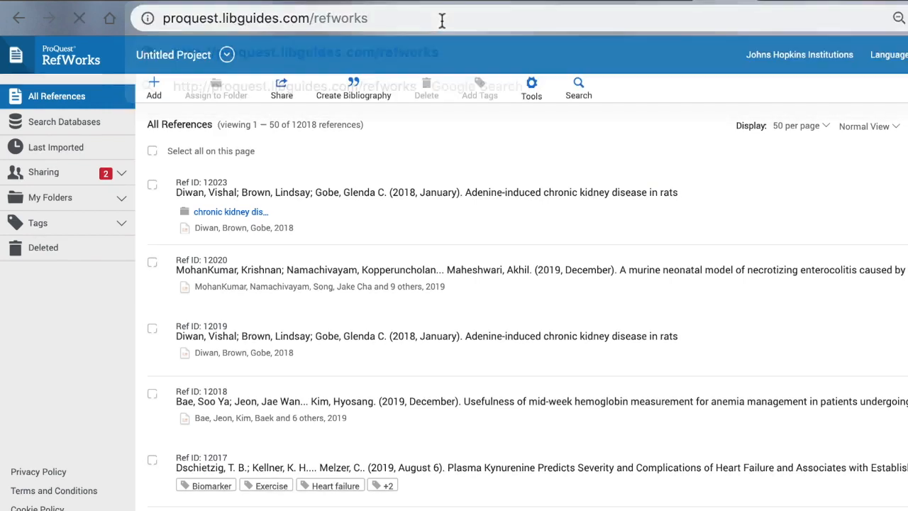